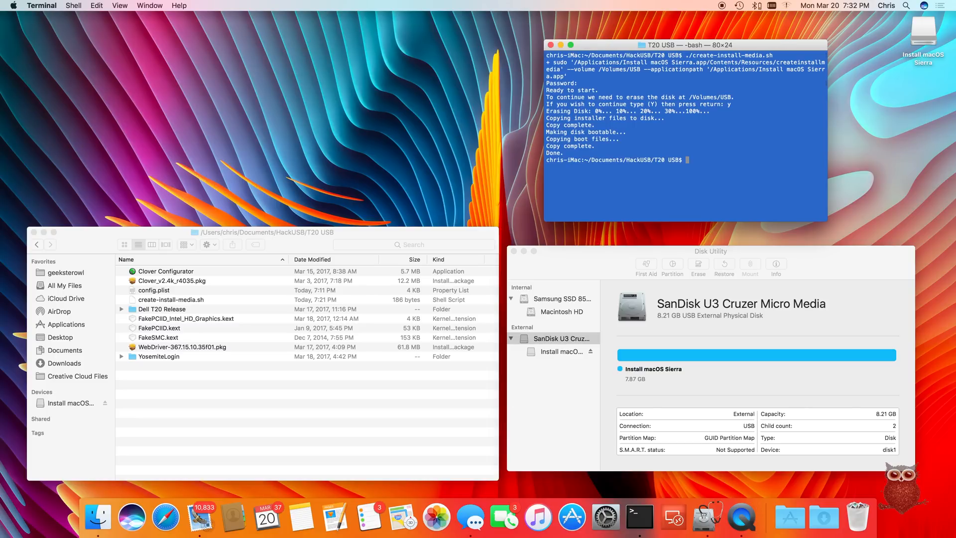
Browse the EFI volume's CLOVER folder and locate config.plist with its csr setting
{"action": "double_click", "coordinate": [173, 281]}
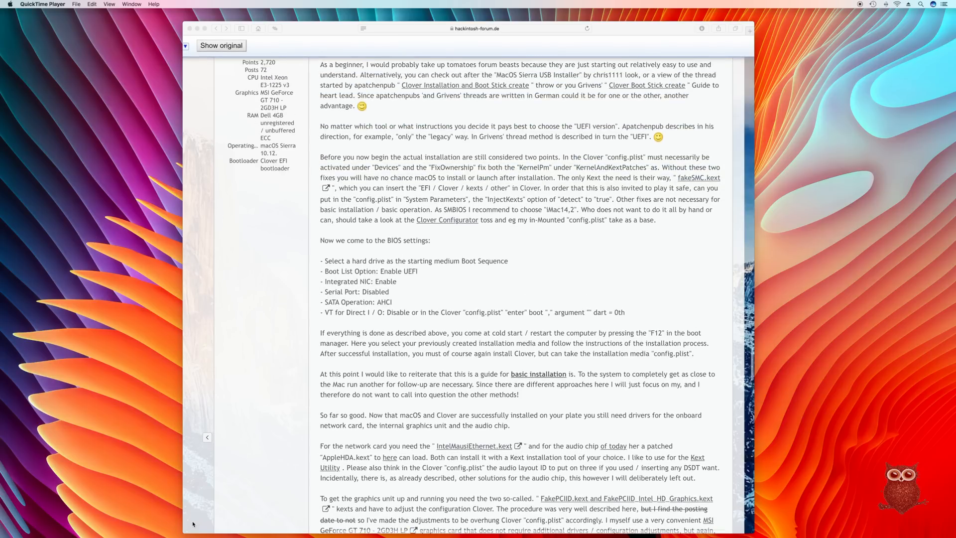
{"action": "scroll", "scroll_direction": "up", "scroll_amount": 3}
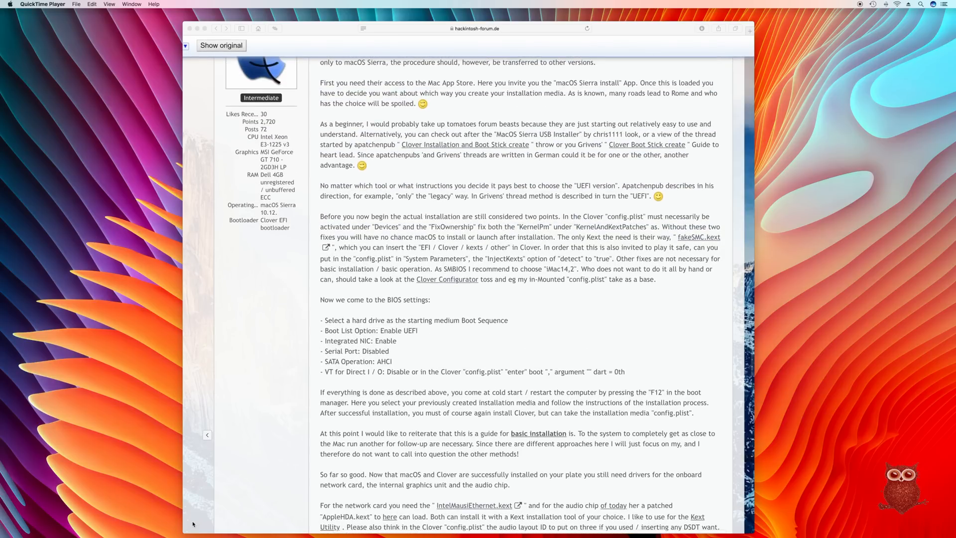
{"action": "scroll", "scroll_direction": "up", "scroll_amount": 3}
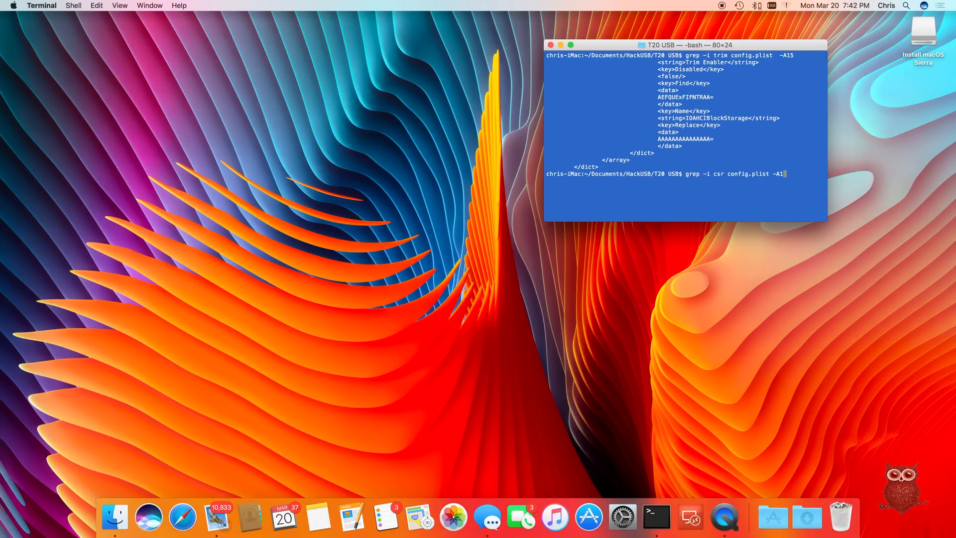
{"action": "key", "text": "Return"}
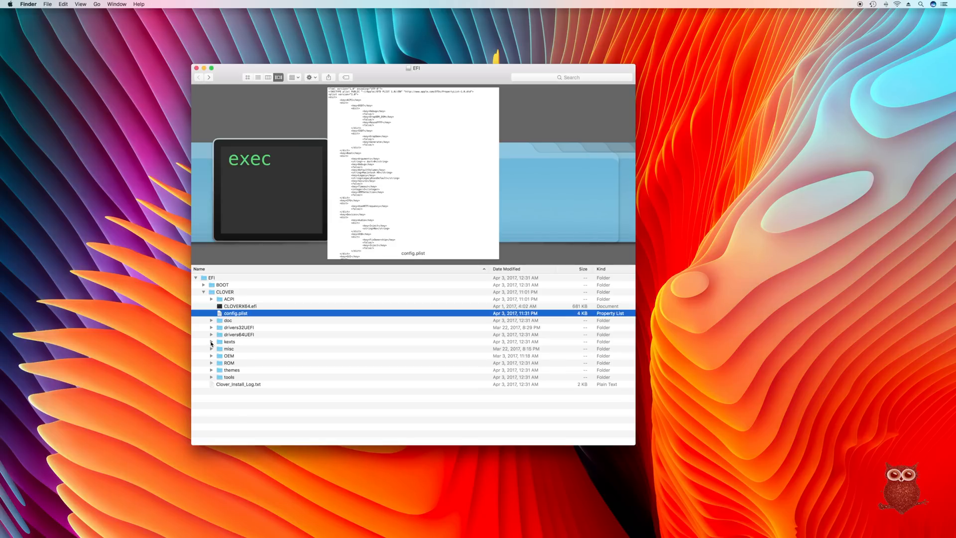
Expand kexts and Other to reveal FakeSMC.kext
{"action": "left_click", "coordinate": [211, 342]}
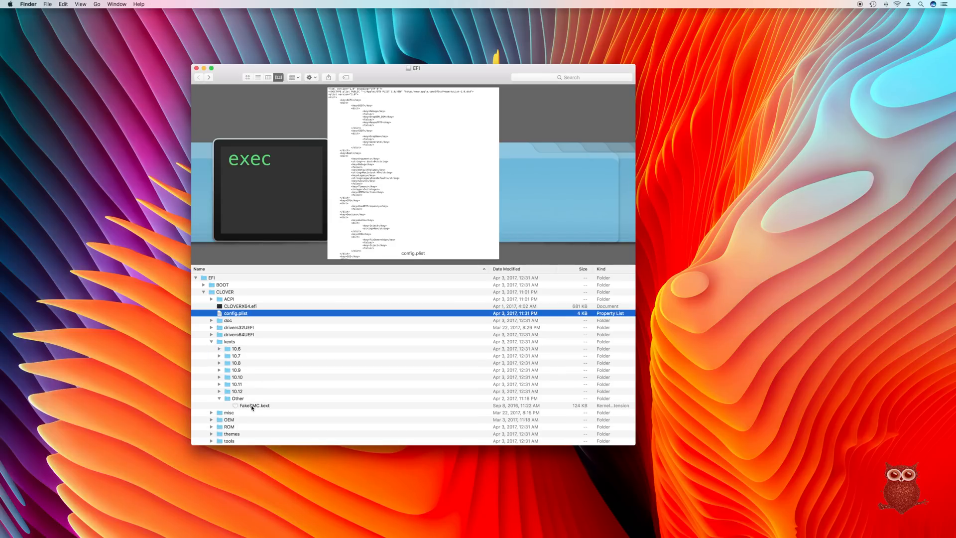
{"action": "left_click", "coordinate": [254, 405]}
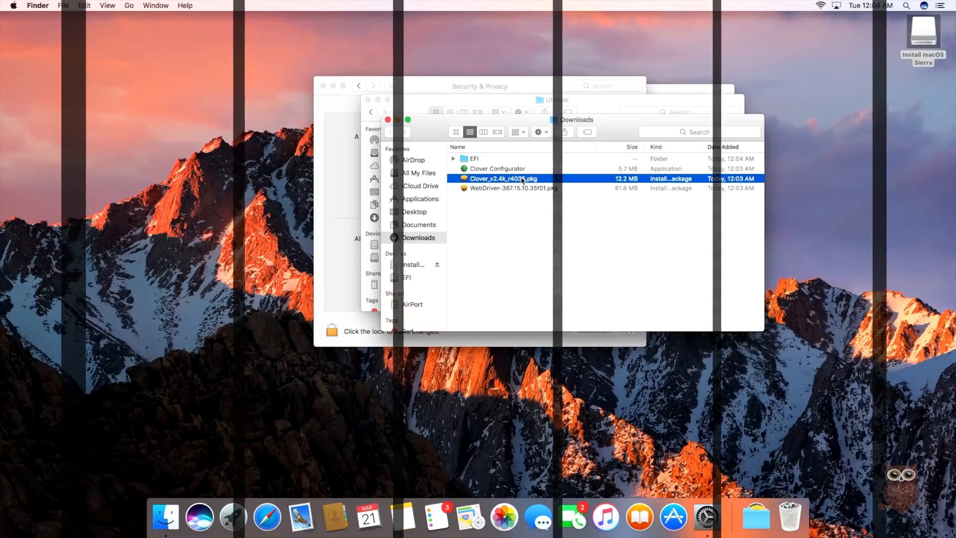
Launch WebDriver-367.15.10.35f01.pkg from Downloads into the NVIDIA installer's welcome screen
{"action": "double_click", "coordinate": [501, 178]}
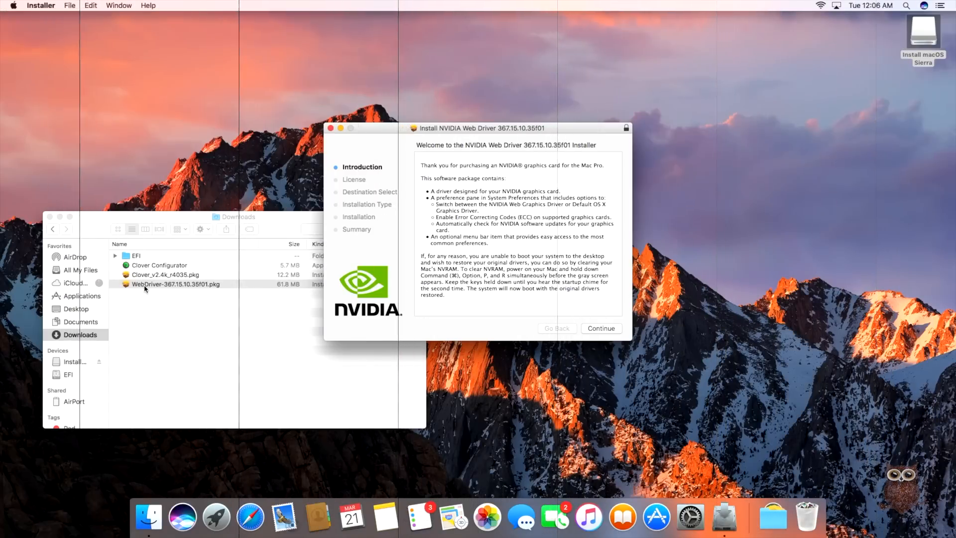
{"action": "left_click", "coordinate": [600, 328]}
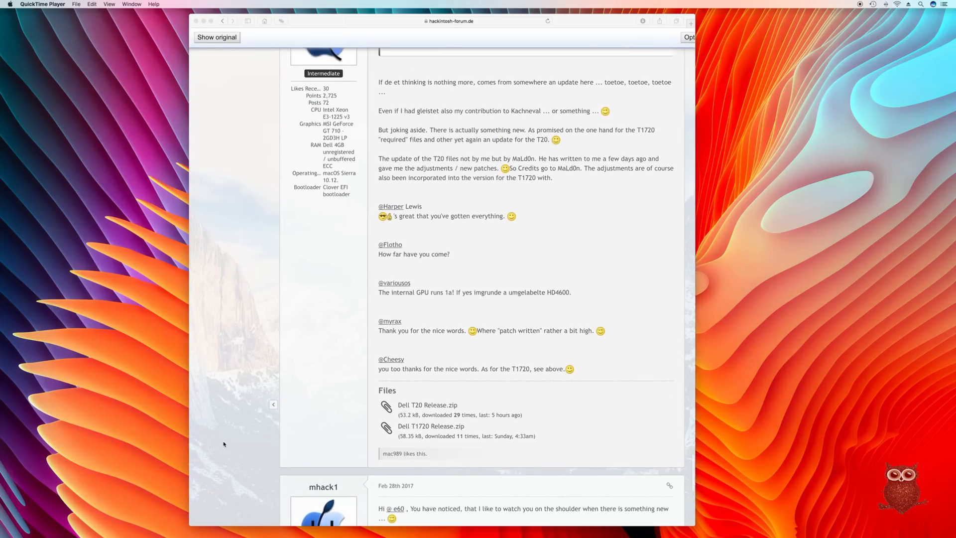
{"action": "scroll", "scroll_direction": "up", "scroll_amount": 3}
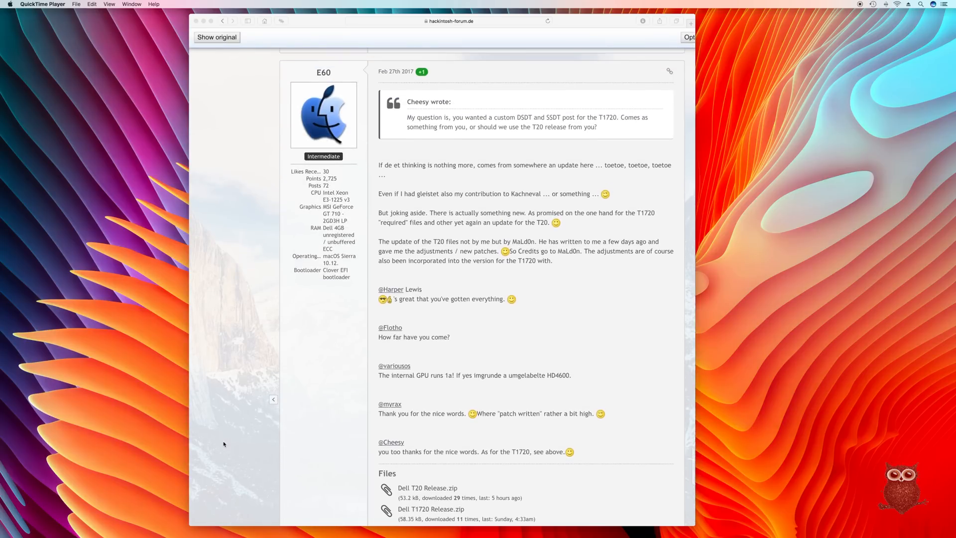
{"action": "scroll", "scroll_direction": "up", "scroll_amount": 3}
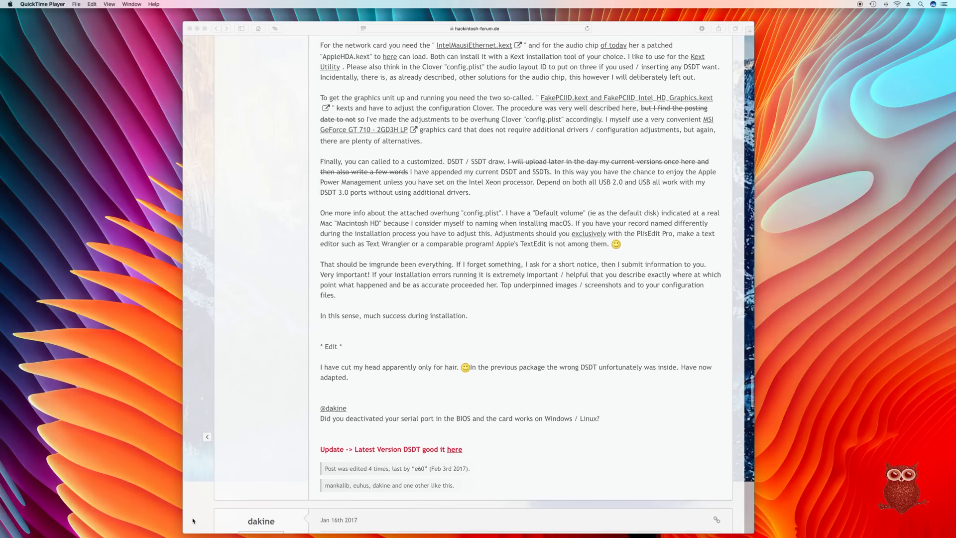
{"action": "scroll", "scroll_direction": "up", "scroll_amount": 3}
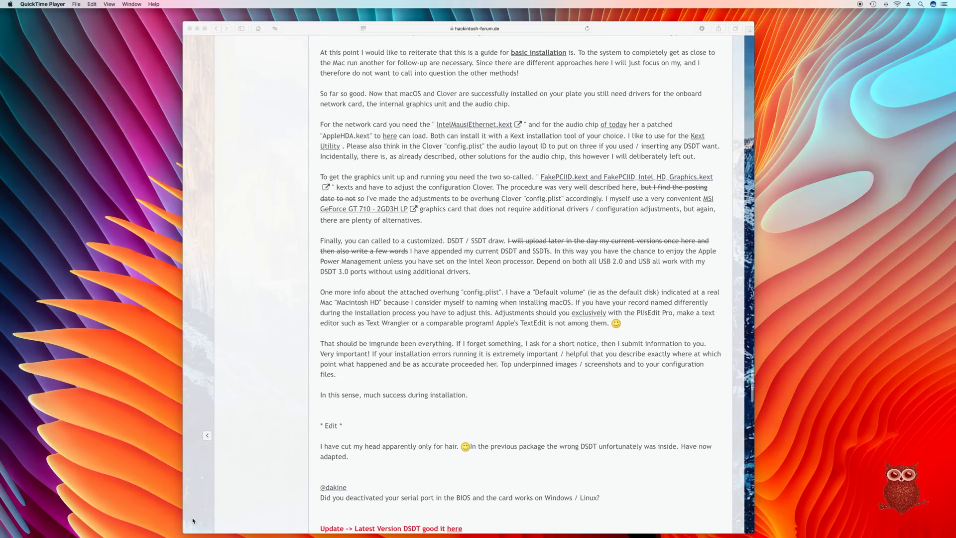